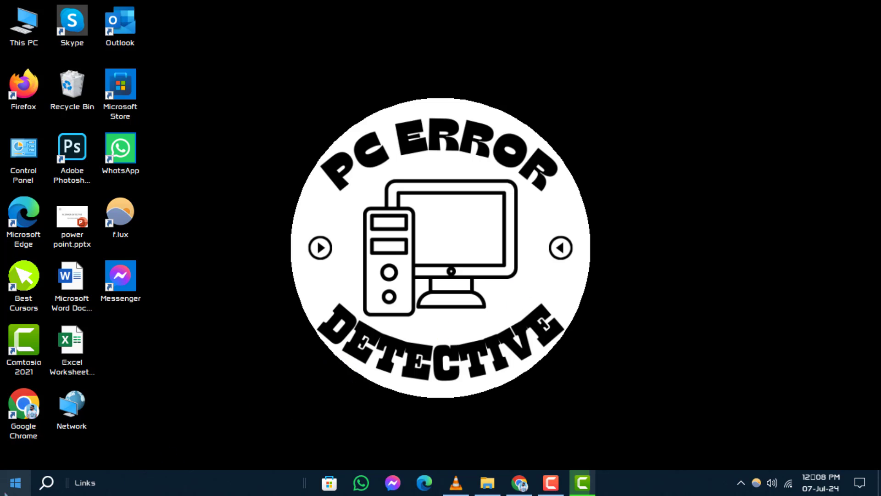
- Bring up the Start button's Quick Link menu to reach Device Manager
right_click(14, 482)
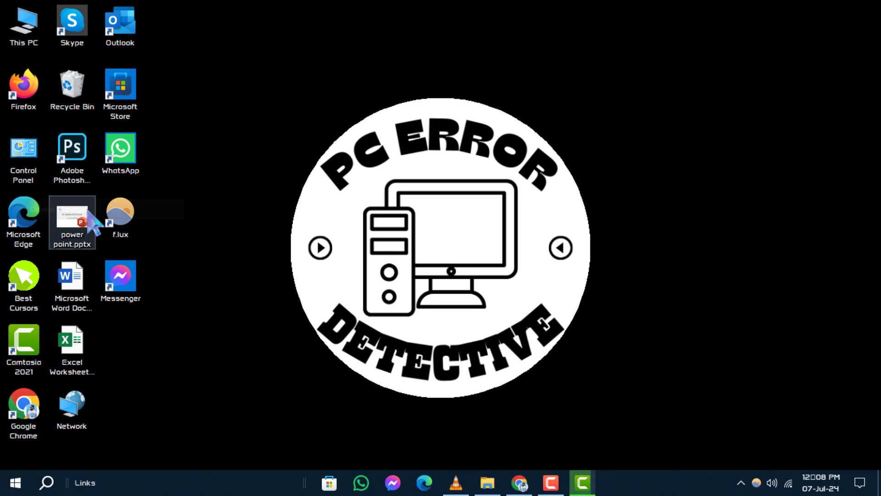
mouse_move(318, 422)
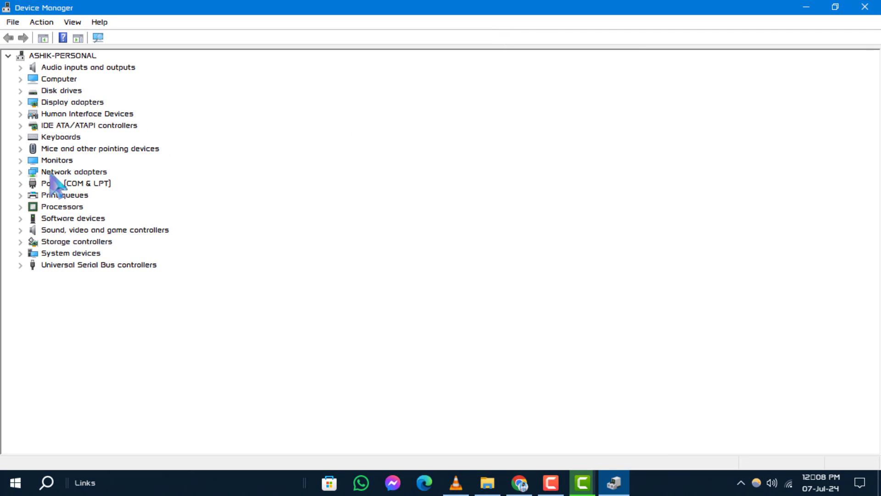
- Expand Network adapters and show the context menu for Realtek PCIe GbE Family Controller
click(20, 172)
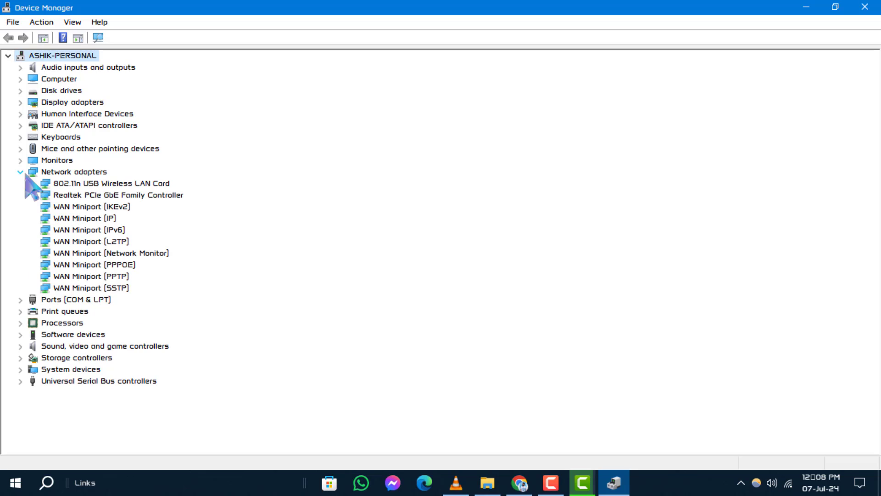
click(118, 195)
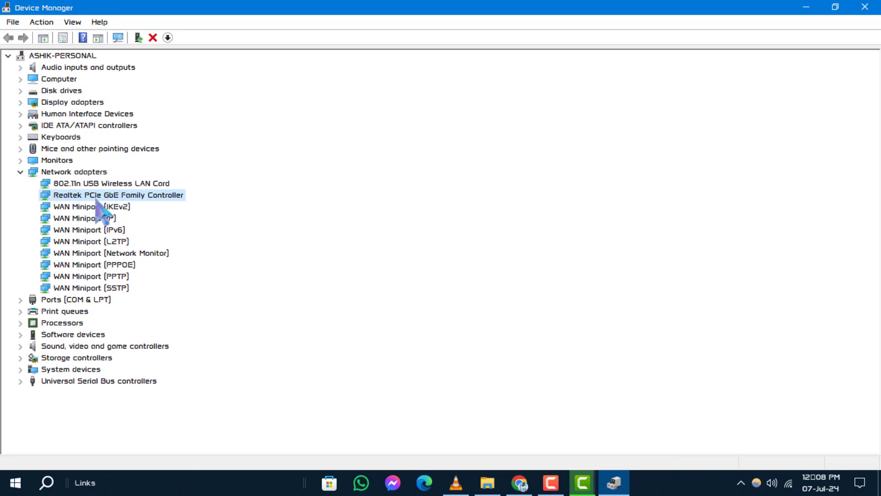
mouse_move(130, 212)
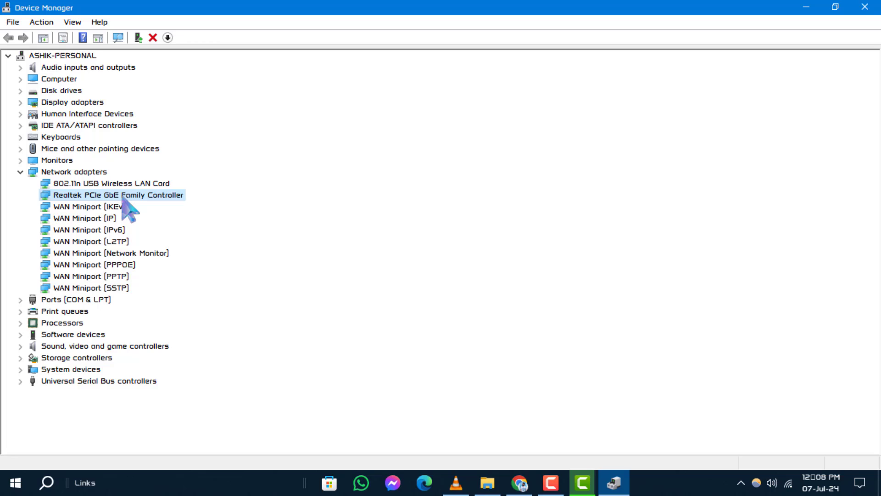
right_click(118, 194)
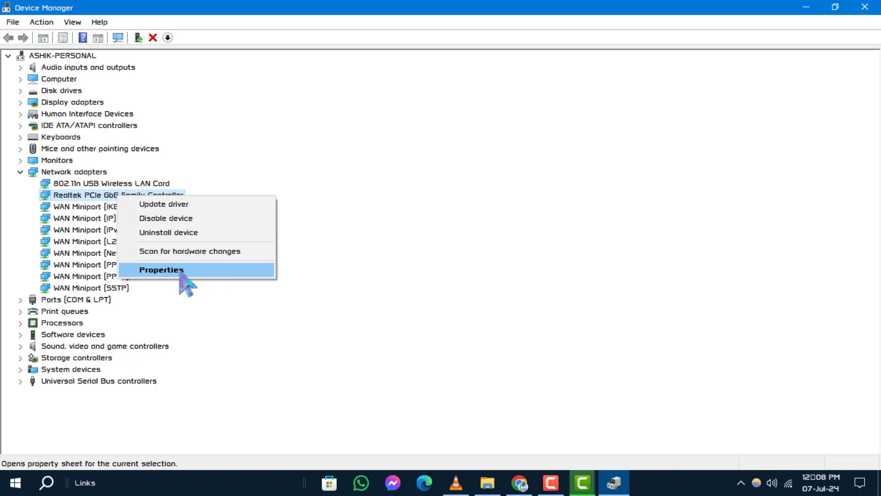
mouse_move(230, 298)
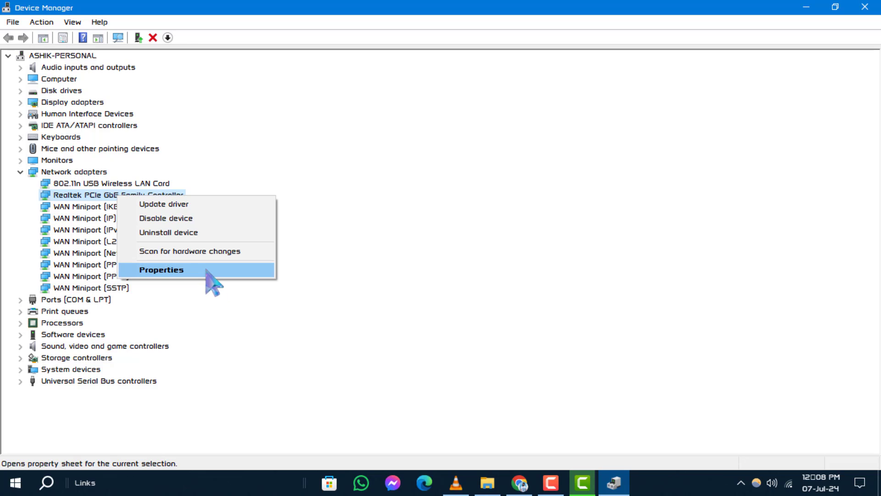
- Select the Network Address property on the Realtek controller's Advanced properties tab
click(161, 270)
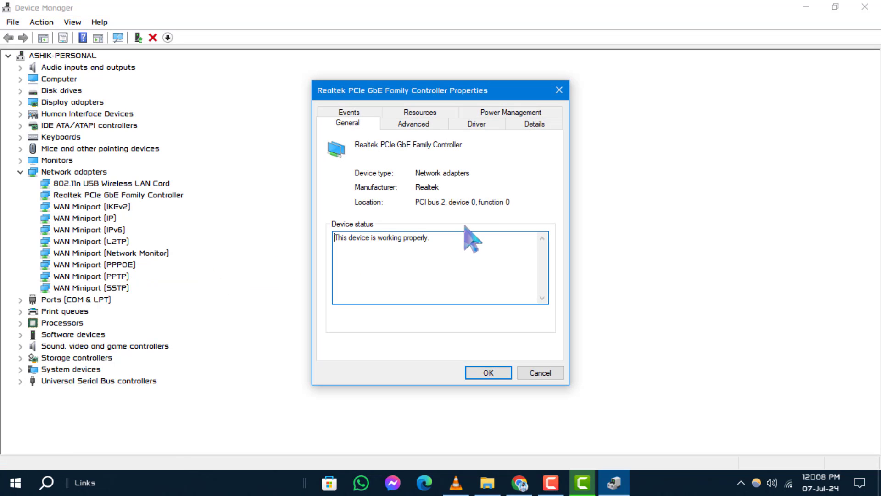
mouse_move(511, 147)
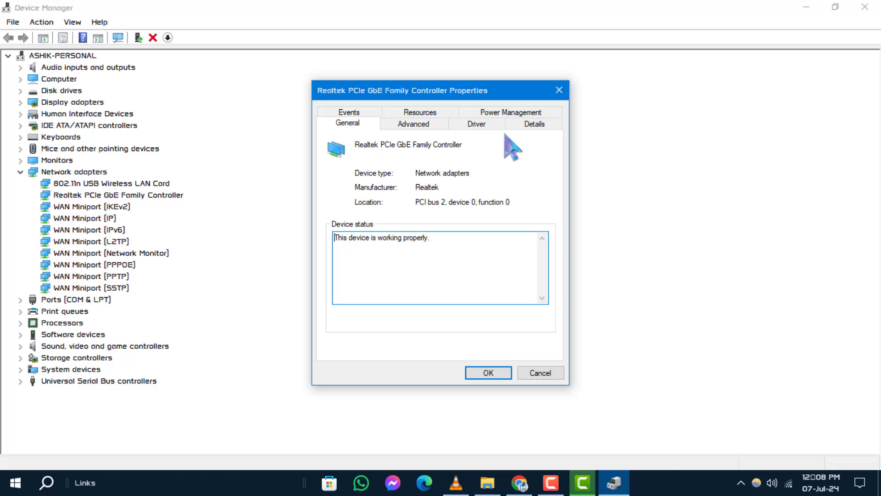
click(413, 123)
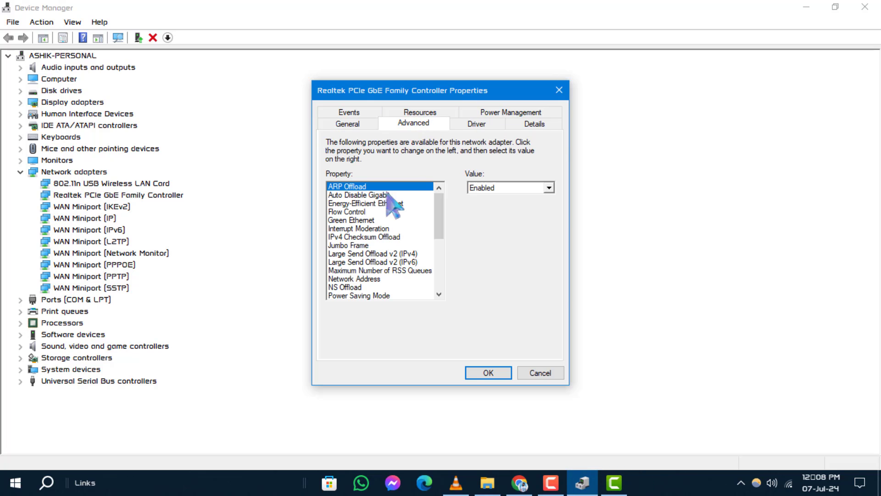
click(353, 279)
text(AABBCCDDEEGG)
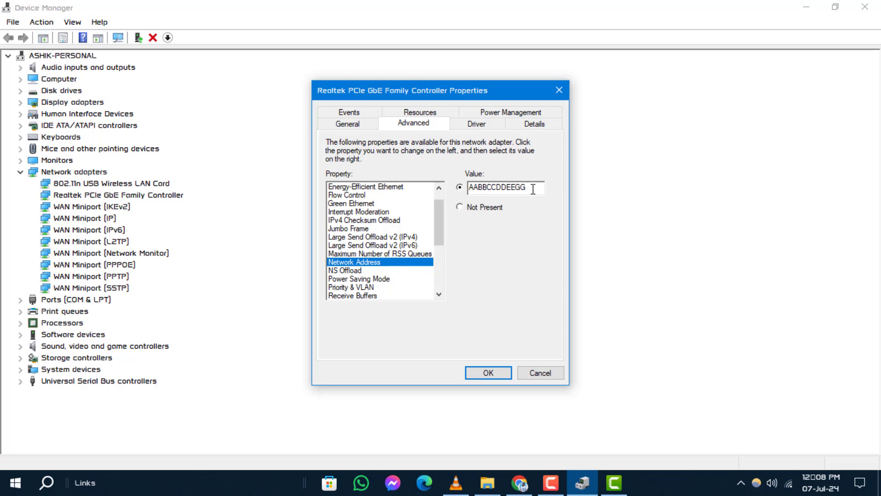
- Correct the Network Address value to AABBCCDDEEFF and confirm it
key(Backspace)
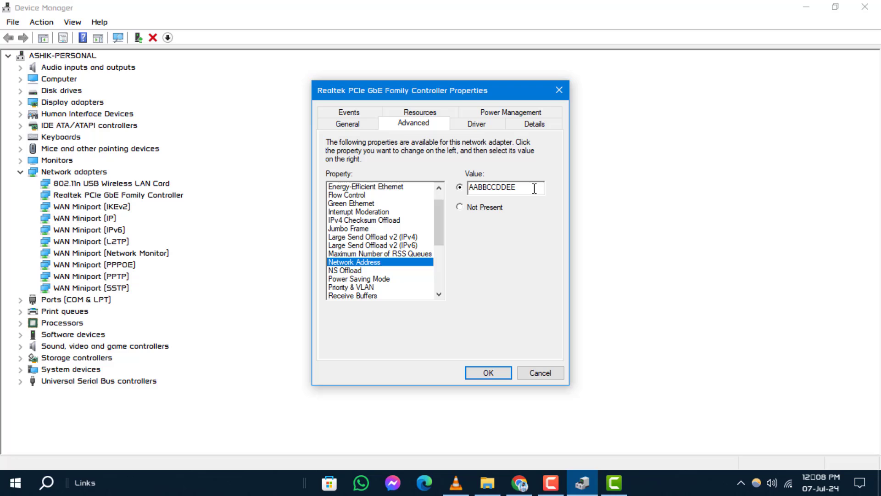
text(FF)
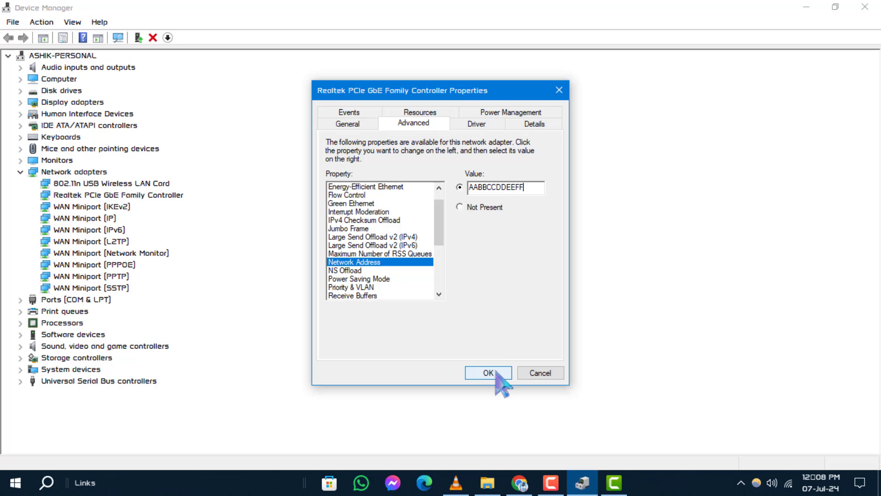
click(487, 372)
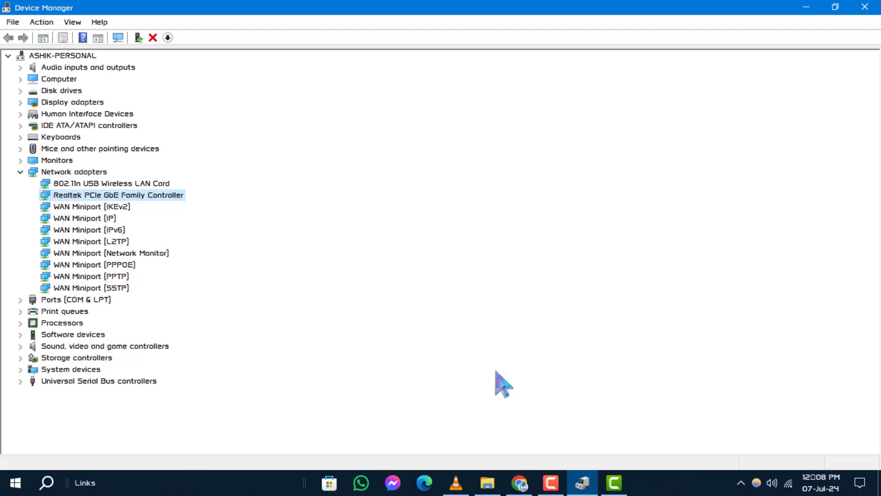
- Search for cmd to launch Command Prompt
text(cmd)
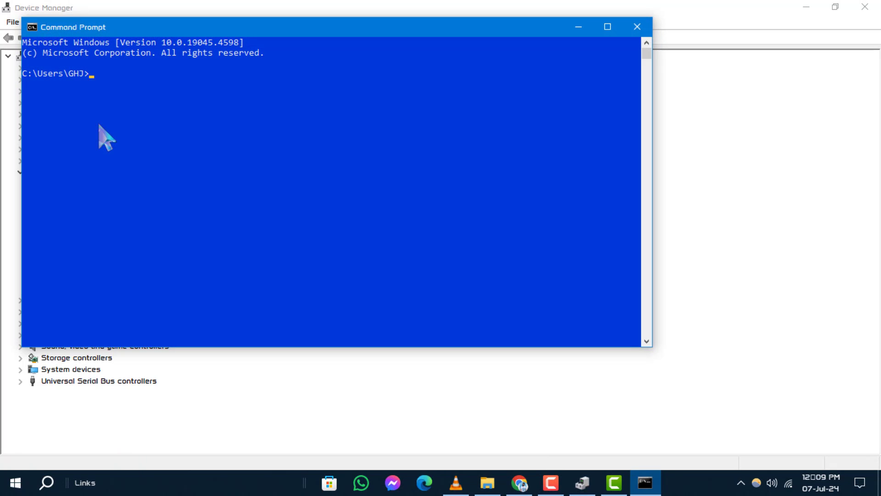
mouse_move(79, 152)
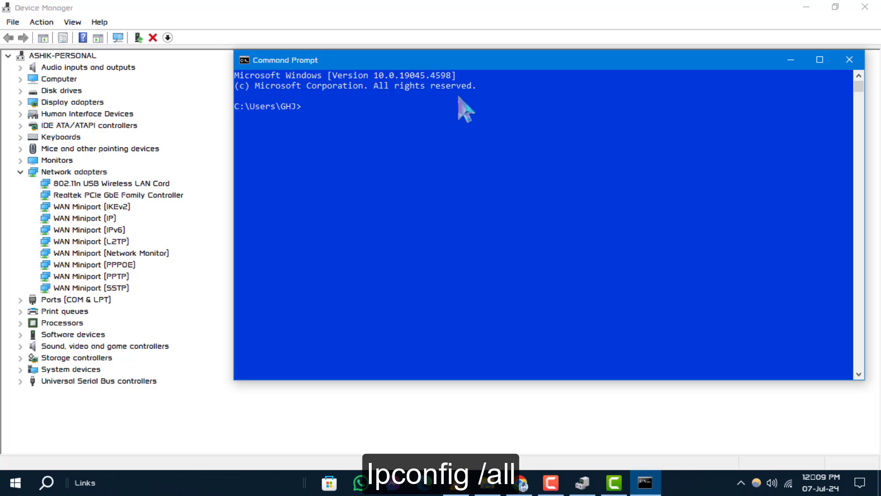
- Run ipconfig /all and scroll to the Ethernet Physical Address showing AA-BB-CC-DD-EE-FF
text(Ipconfig /all)
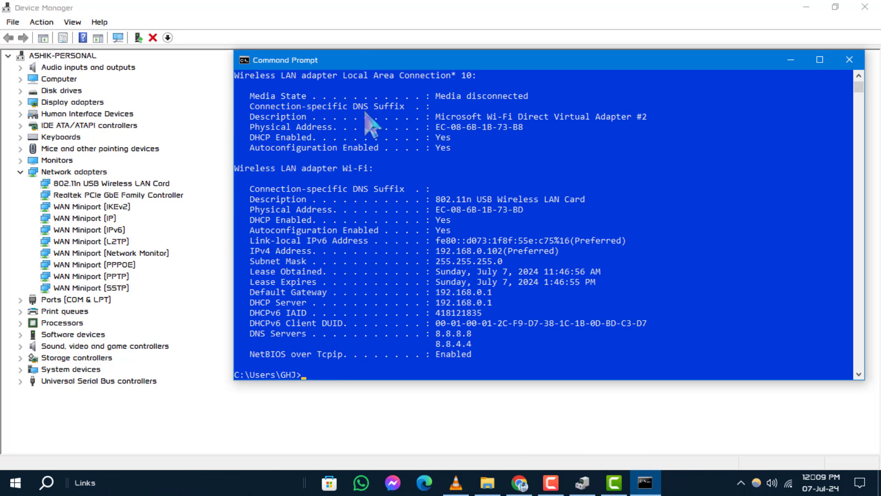
mouse_move(545, 287)
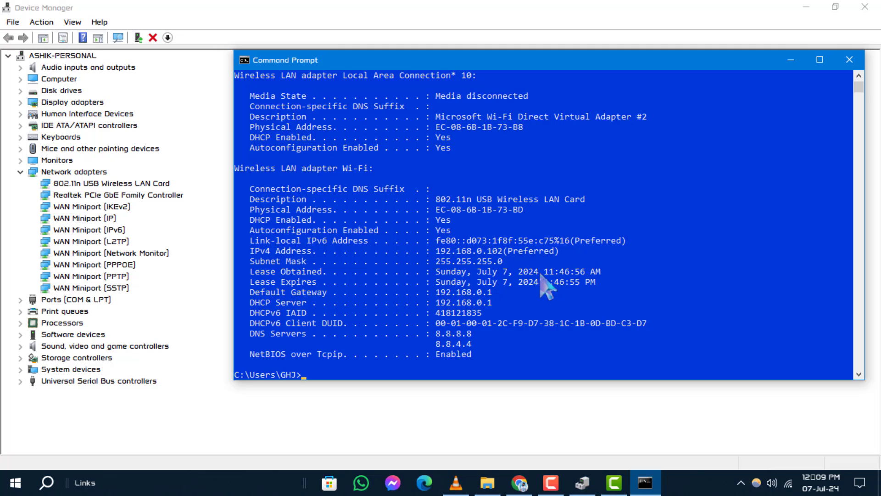
scroll(up, 3)
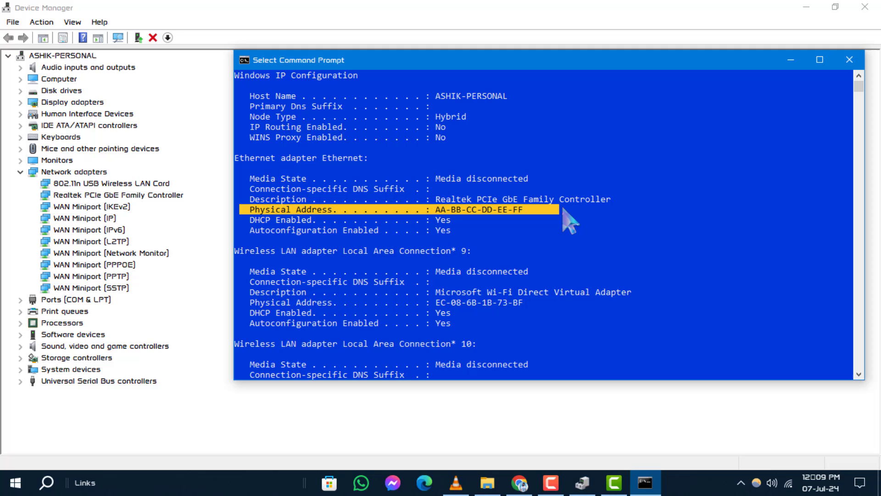
mouse_move(543, 239)
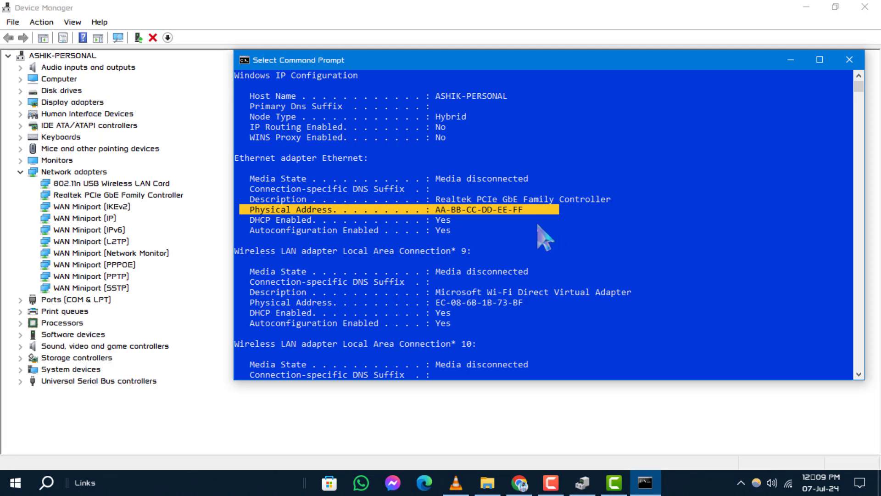
scroll(up, 3)
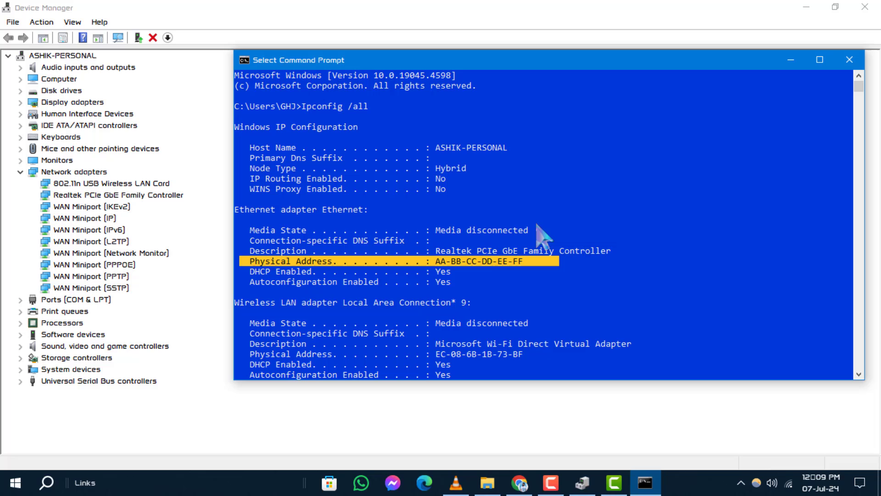
mouse_move(554, 274)
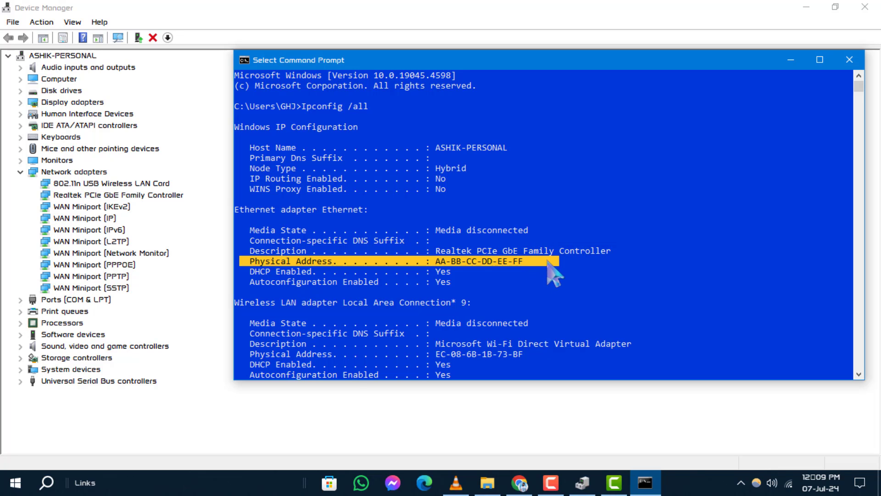
scroll(down, 3)
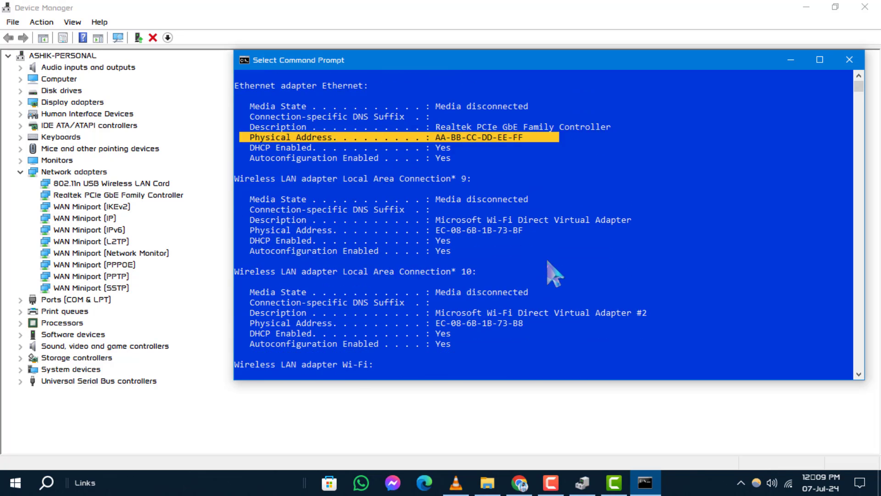
scroll(up, 3)
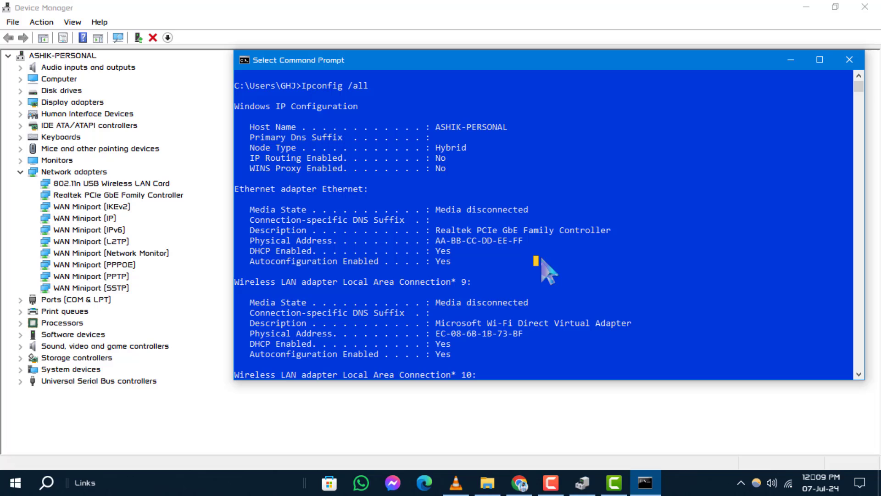
mouse_move(615, 261)
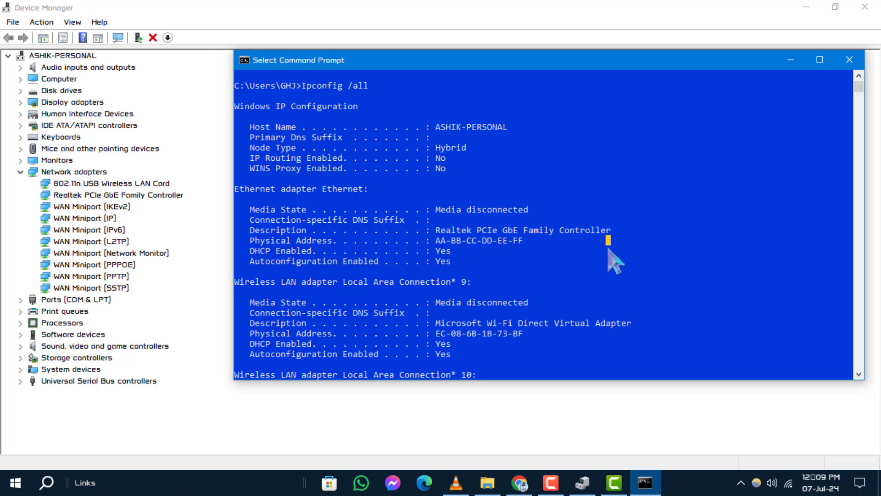